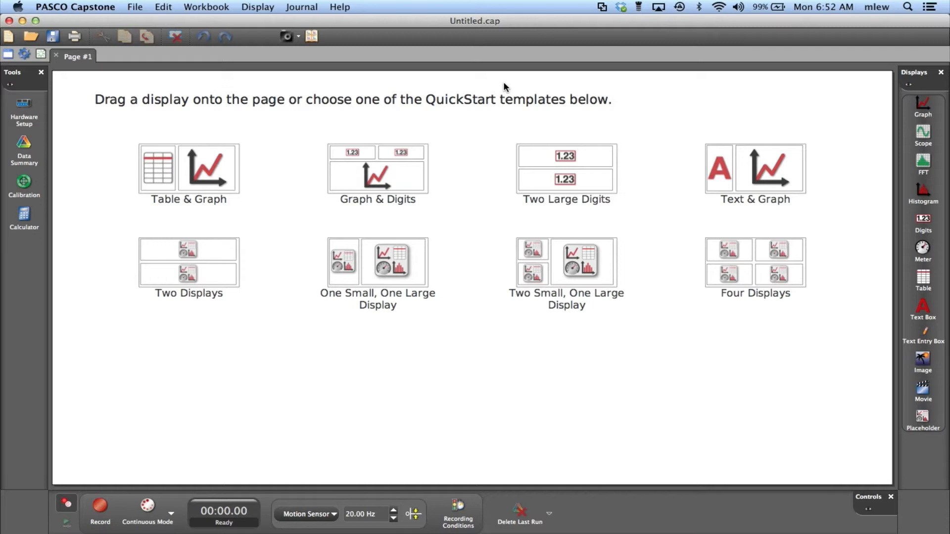
Start a Table & Graph page with Time and Position columns and Position on the graph's y-axis, widening the graph
click(23, 105)
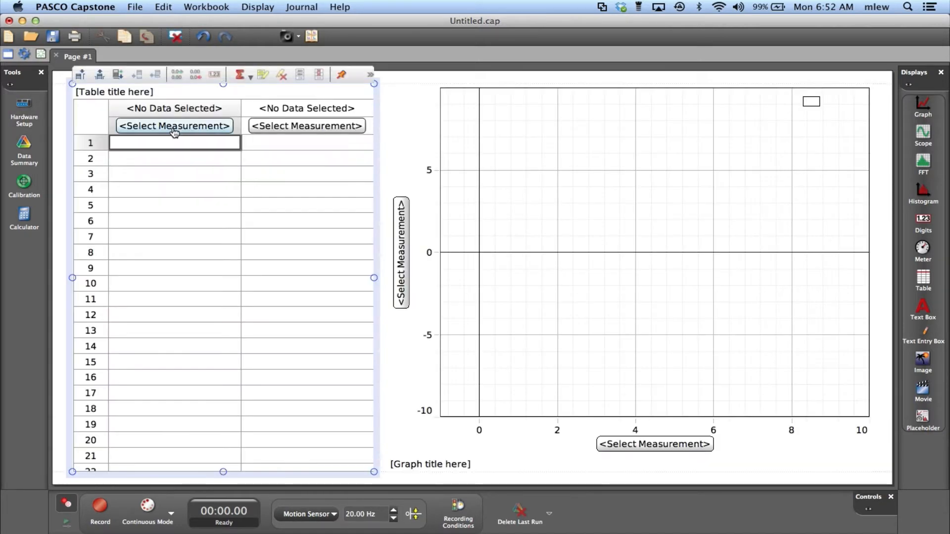
click(174, 126)
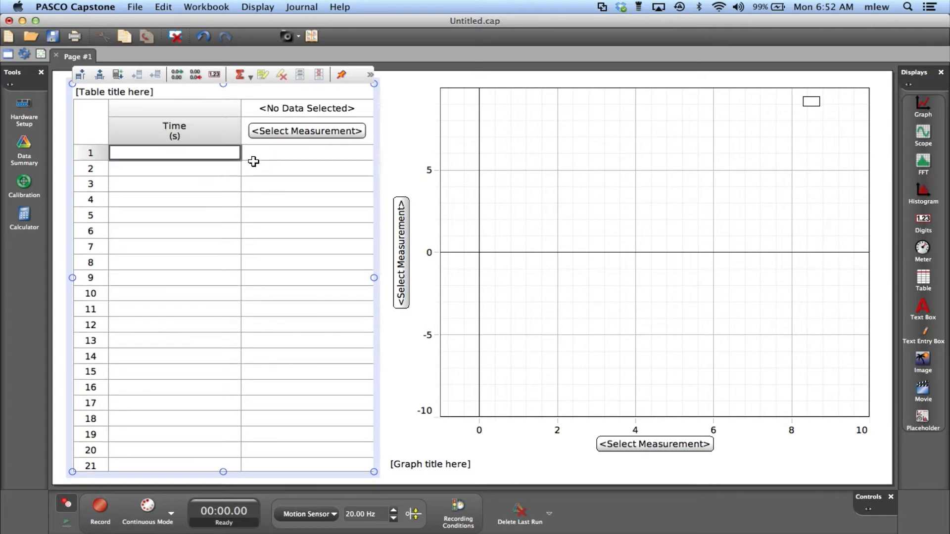
click(307, 130)
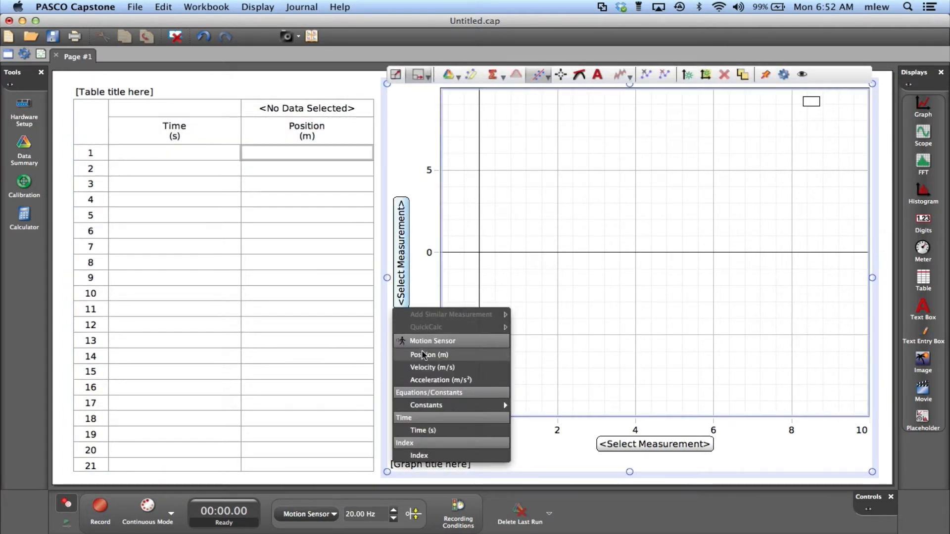
click(428, 354)
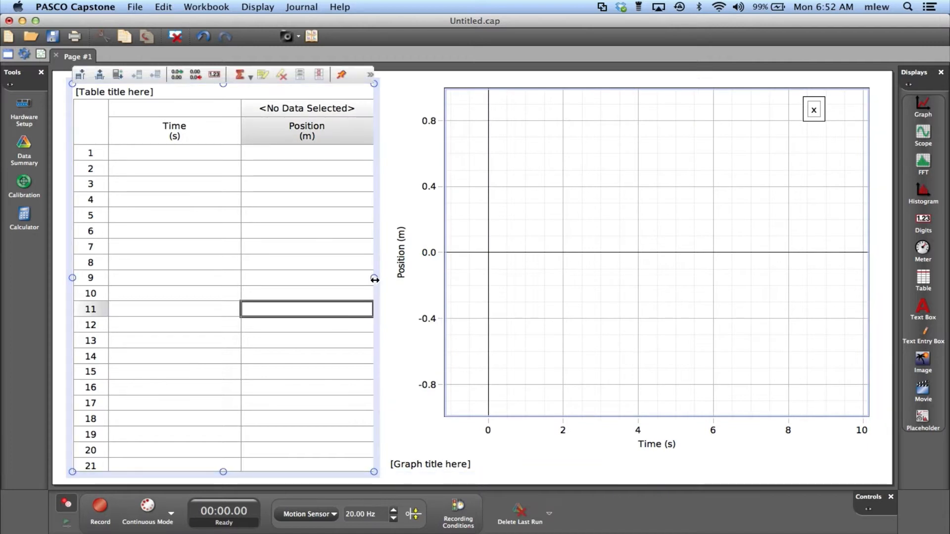
drag(374, 277, 270, 288)
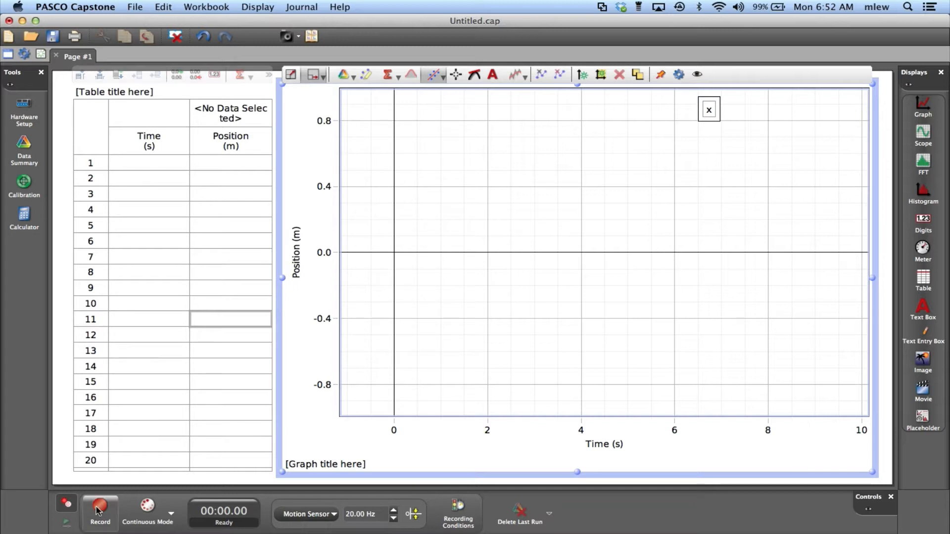
Record the cart's motion for about 1.75 seconds to capture Run #1
click(99, 519)
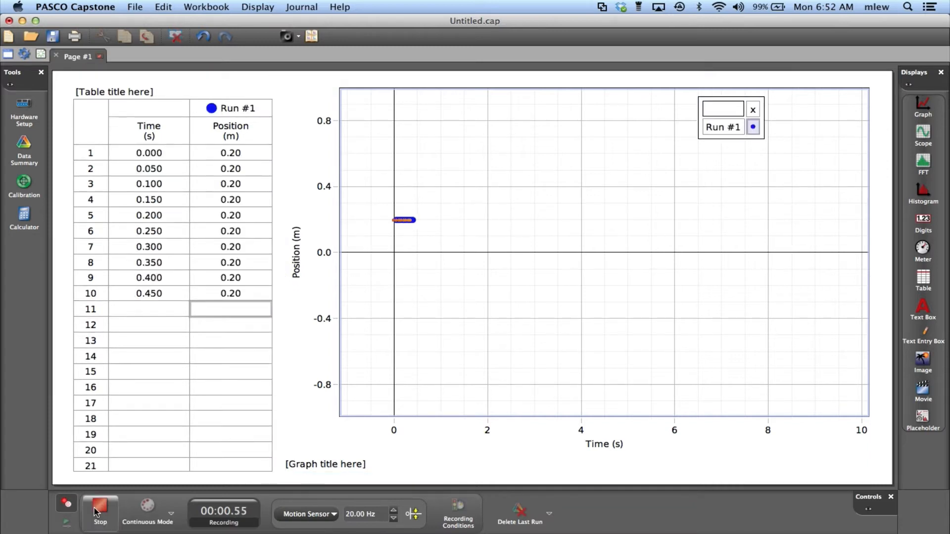
click(98, 513)
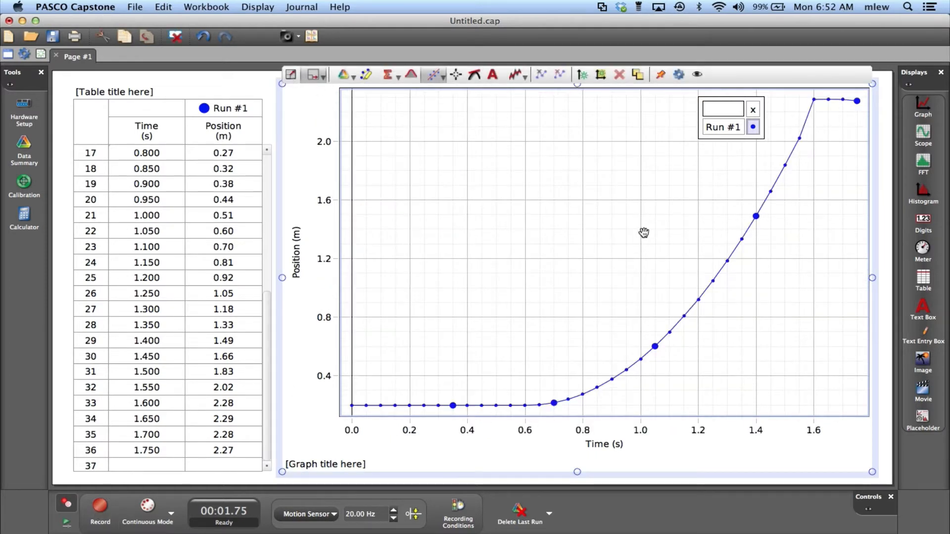
mouse_move(570, 210)
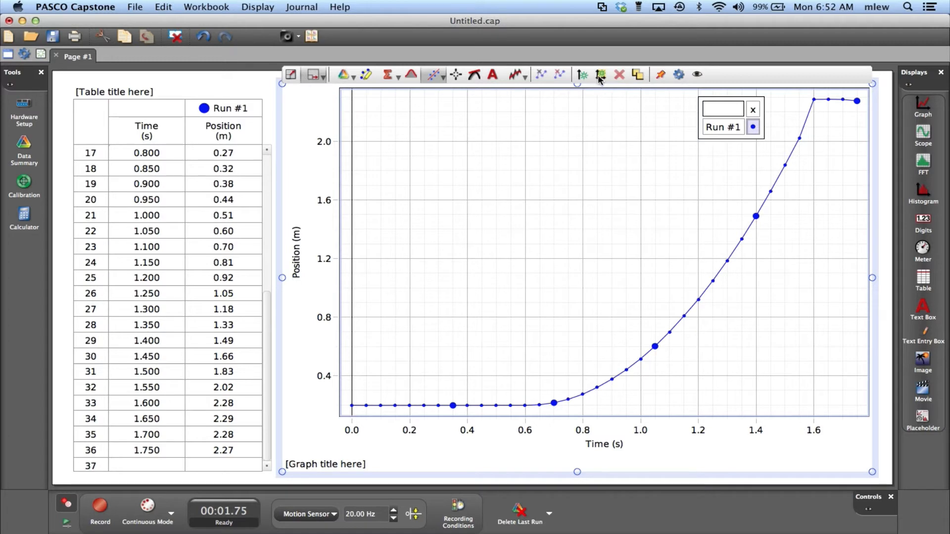
mouse_move(600, 74)
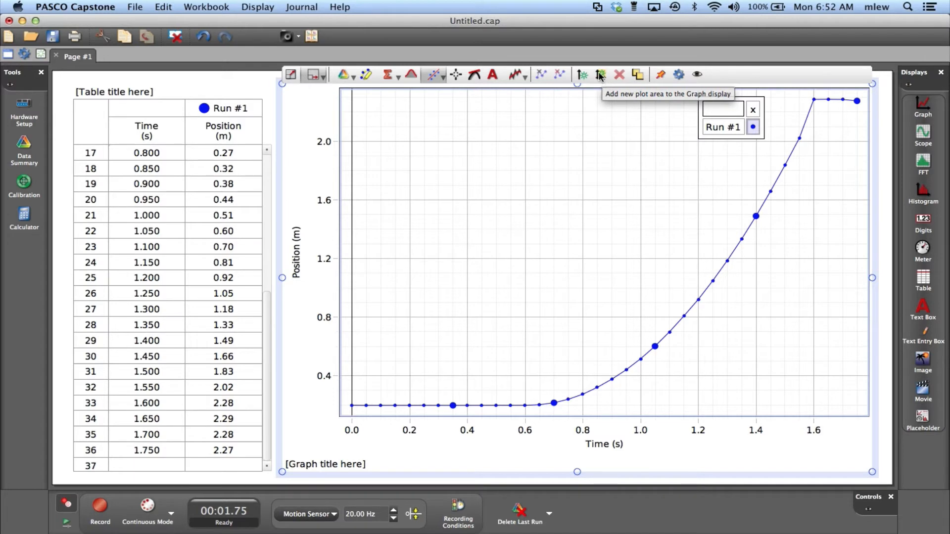
Add a second plot area showing velocity versus time, with the time range starting at zero
click(598, 74)
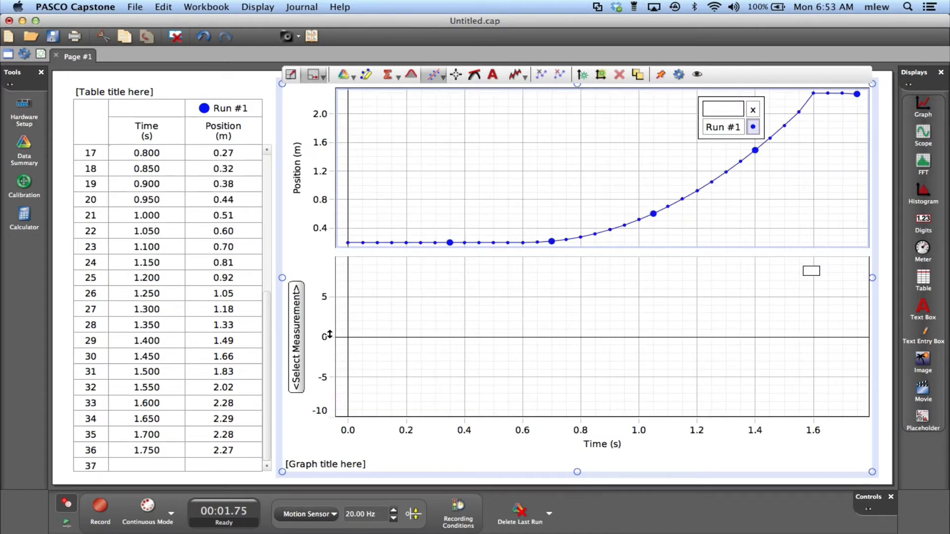
mouse_move(297, 354)
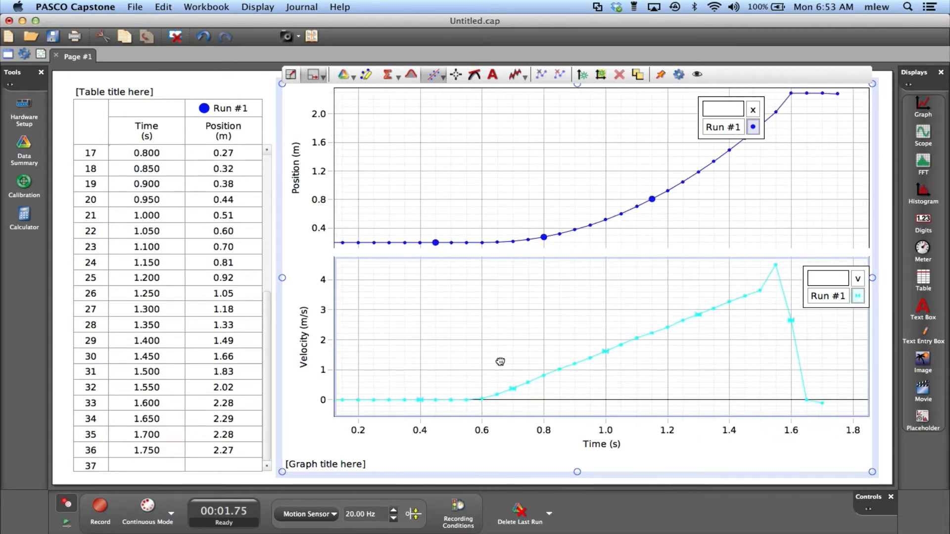
drag(500, 362, 541, 366)
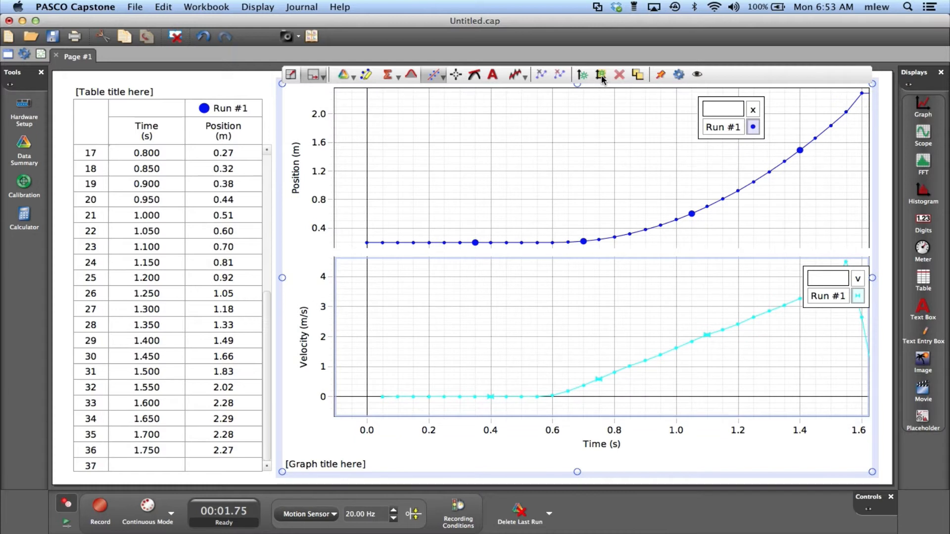
Add a third plot area showing acceleration versus time for Run #1
click(601, 75)
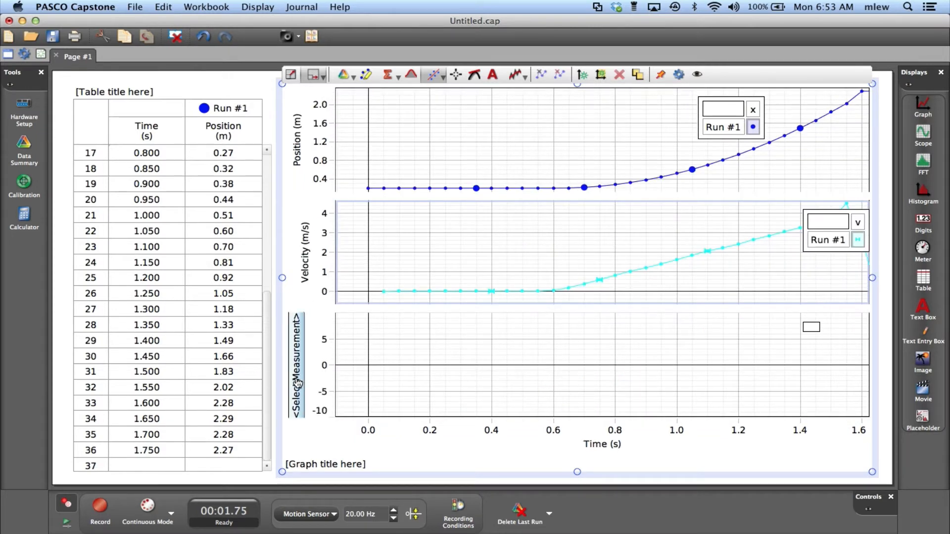
click(300, 379)
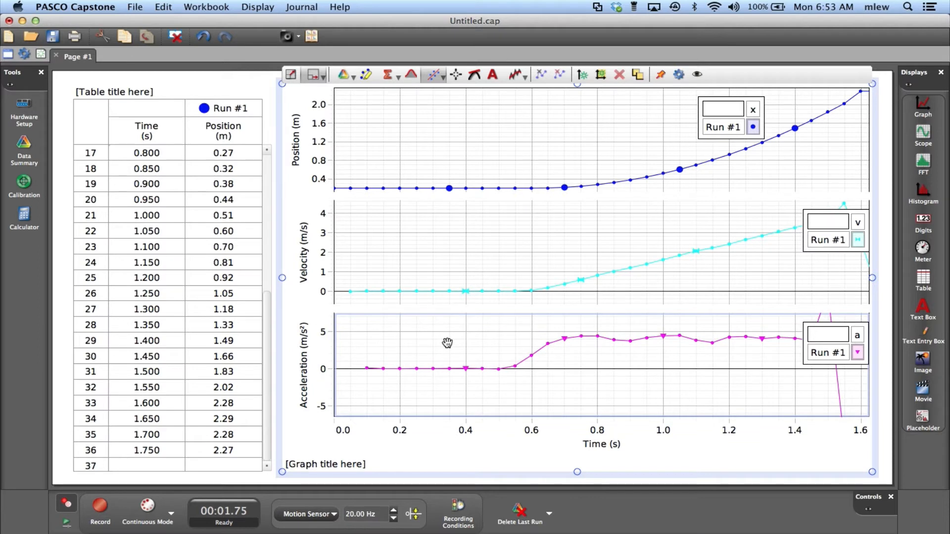
mouse_move(710, 252)
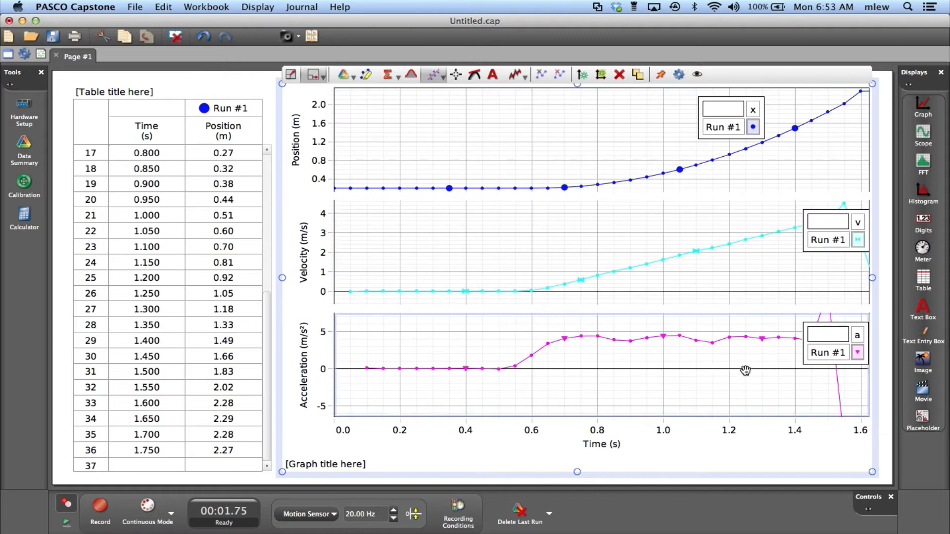
mouse_move(748, 367)
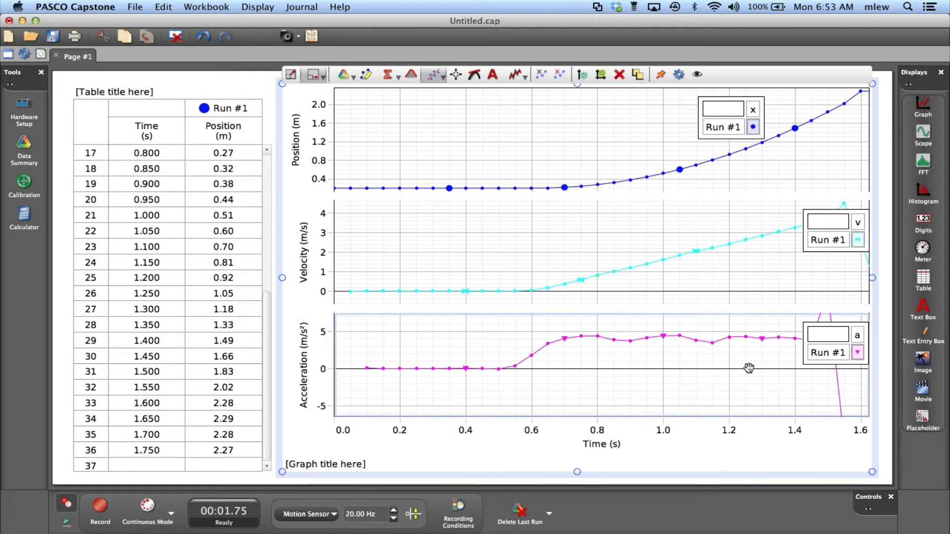
click(618, 74)
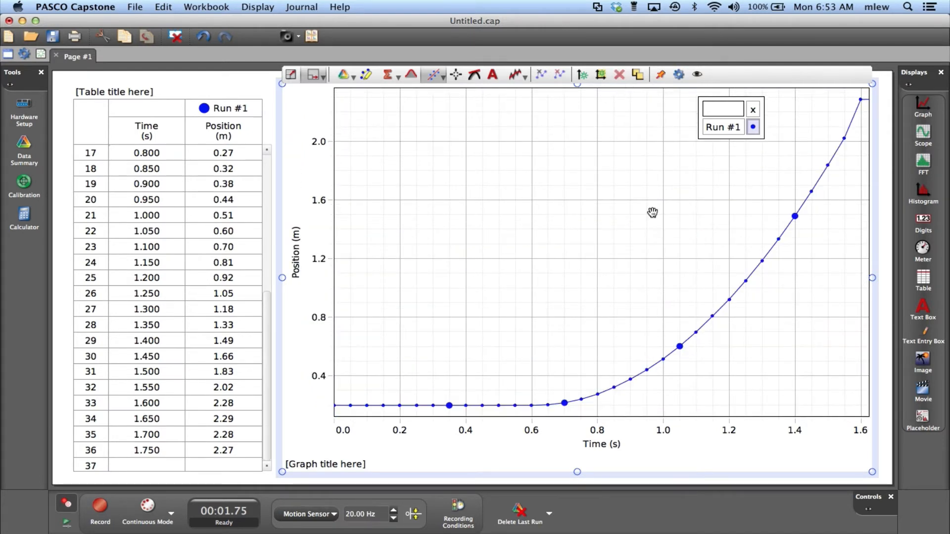
mouse_move(618, 88)
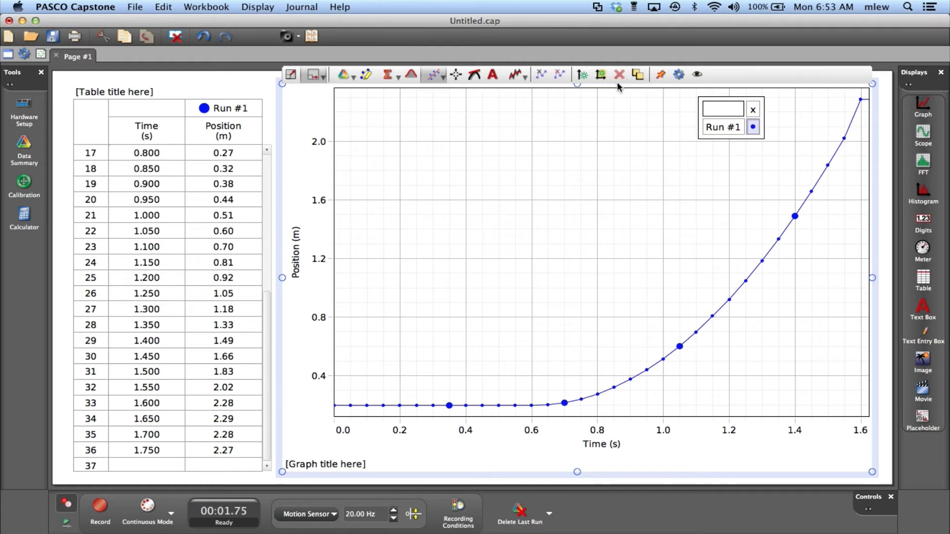
mouse_move(500, 176)
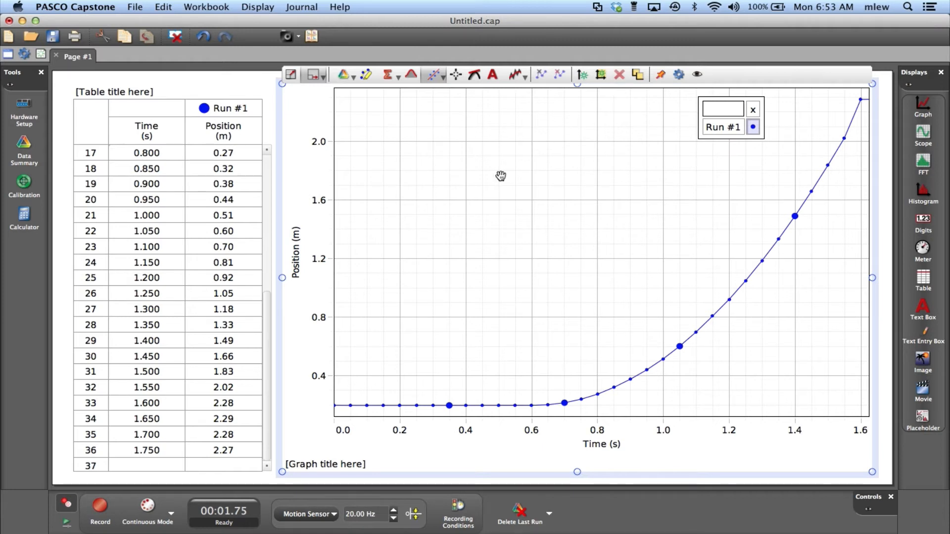
mouse_move(348, 145)
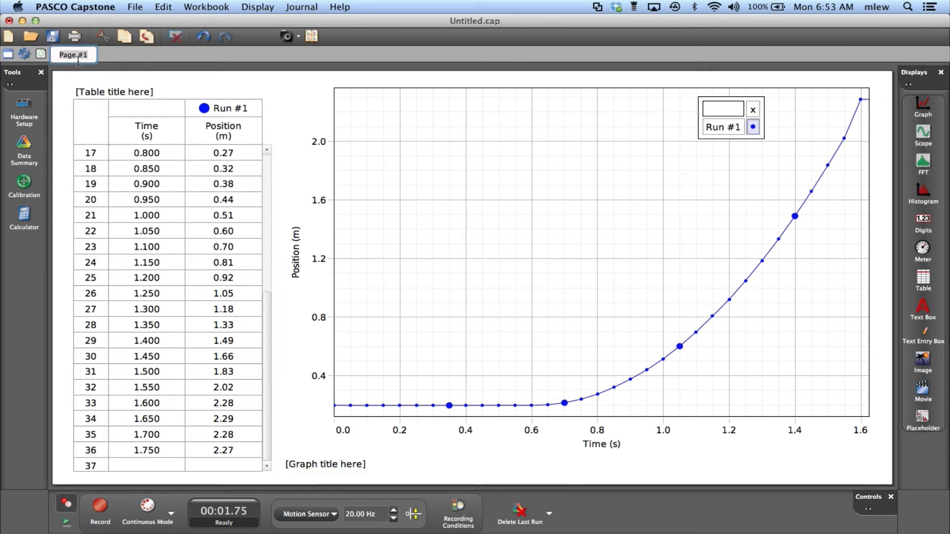
Rename the Page #1 tab to 'Trial 1'
text(Trial 1)
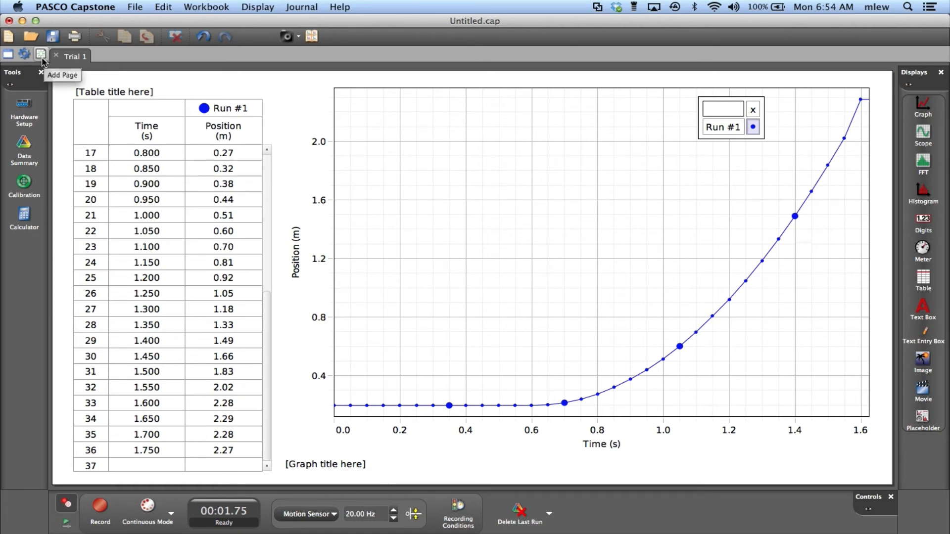
Add a new blank page and rename its tab to 'Trial 2'
click(41, 52)
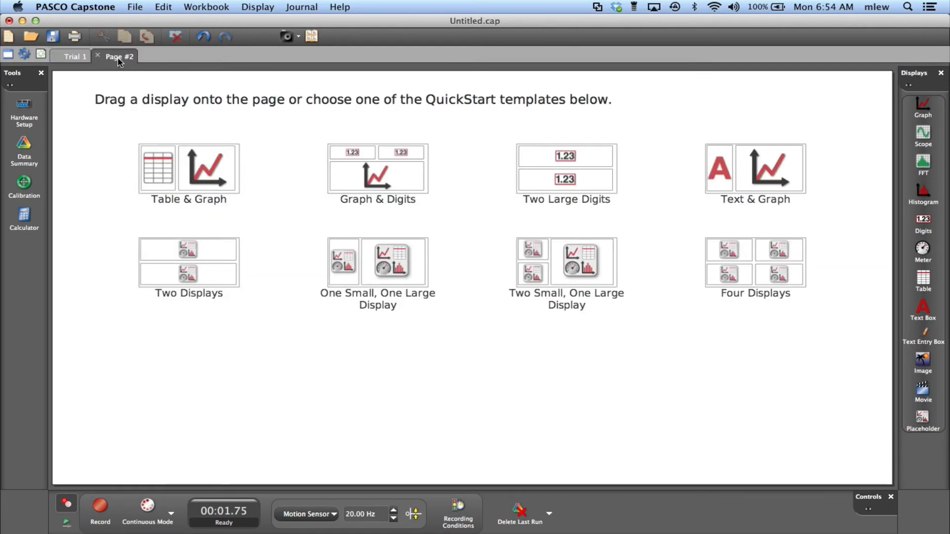
double_click(119, 55)
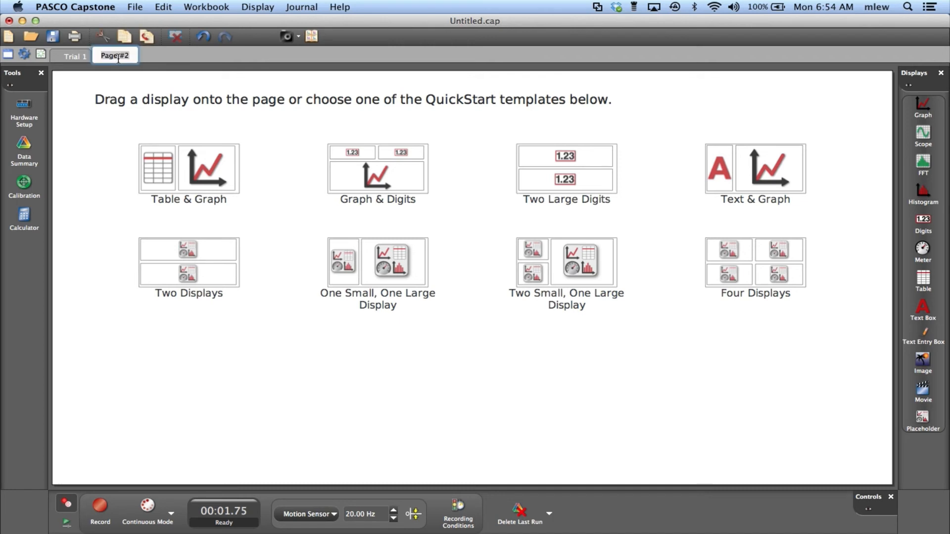
text(TRIAL)
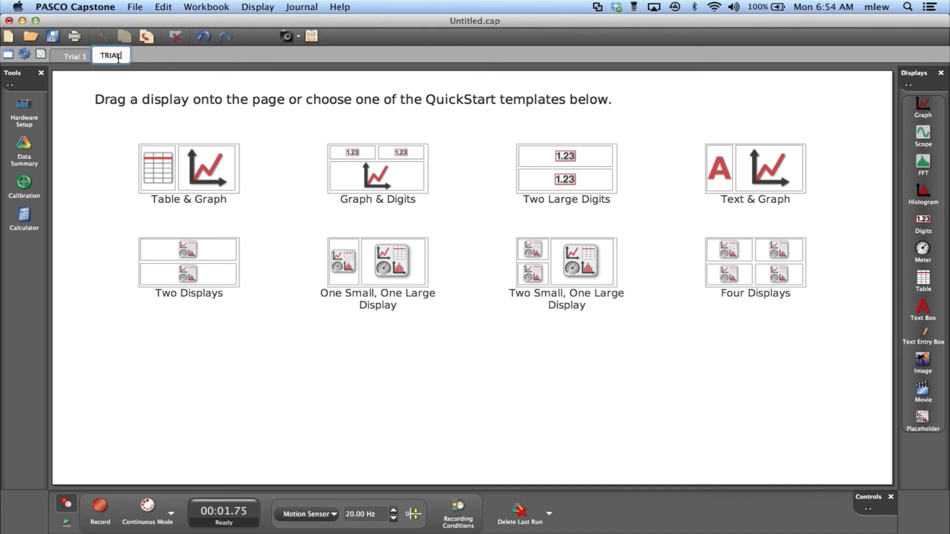
text(Trial 2)
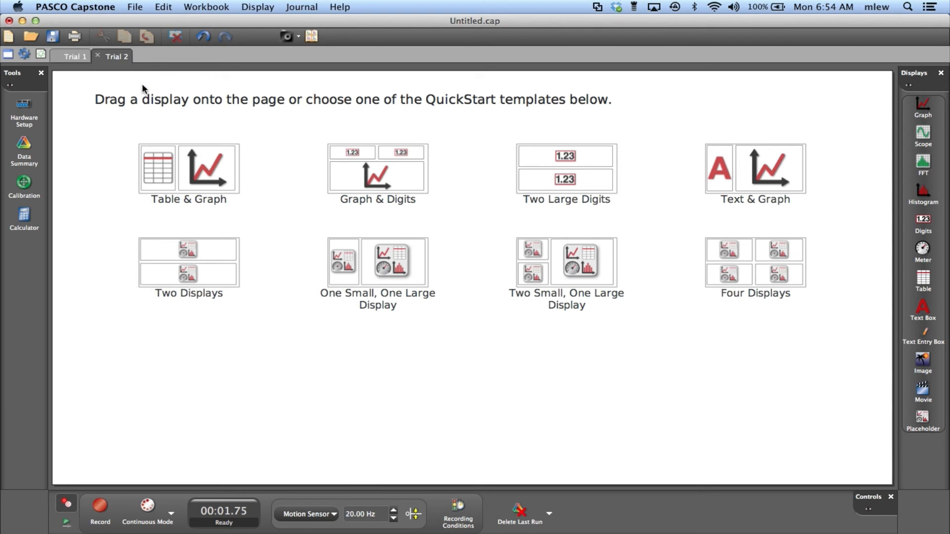
mouse_move(196, 172)
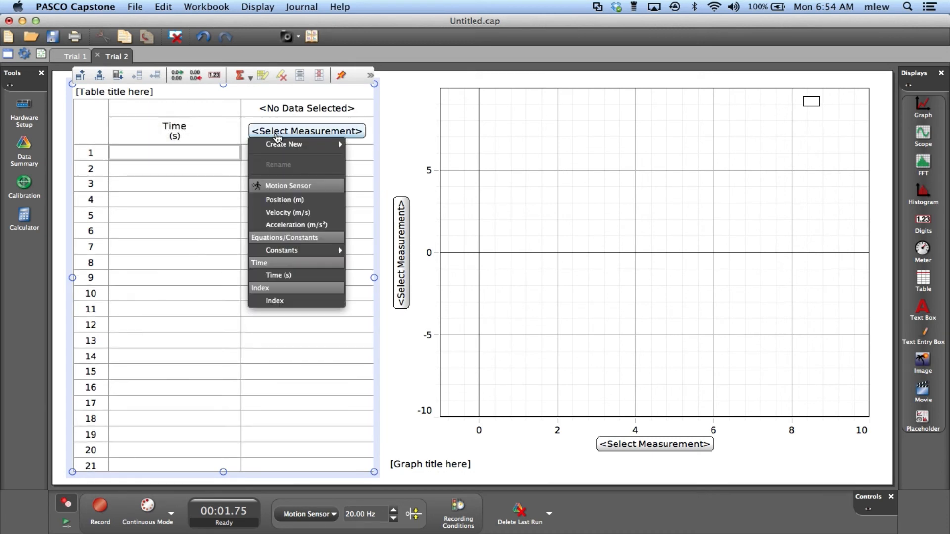
Fill the Trial 2 table with Run #1 Position (m) and set the graph's y-axis to Position, then Velocity
click(284, 200)
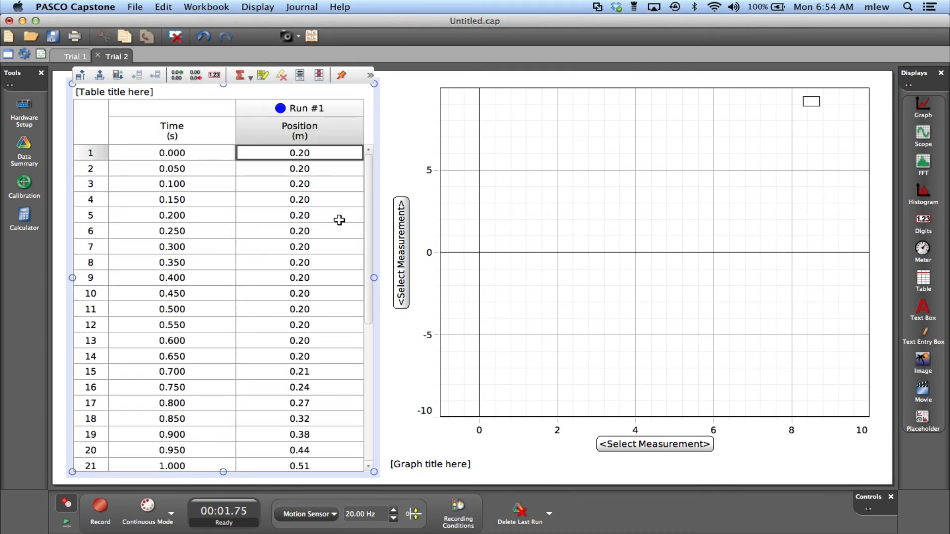
mouse_move(275, 201)
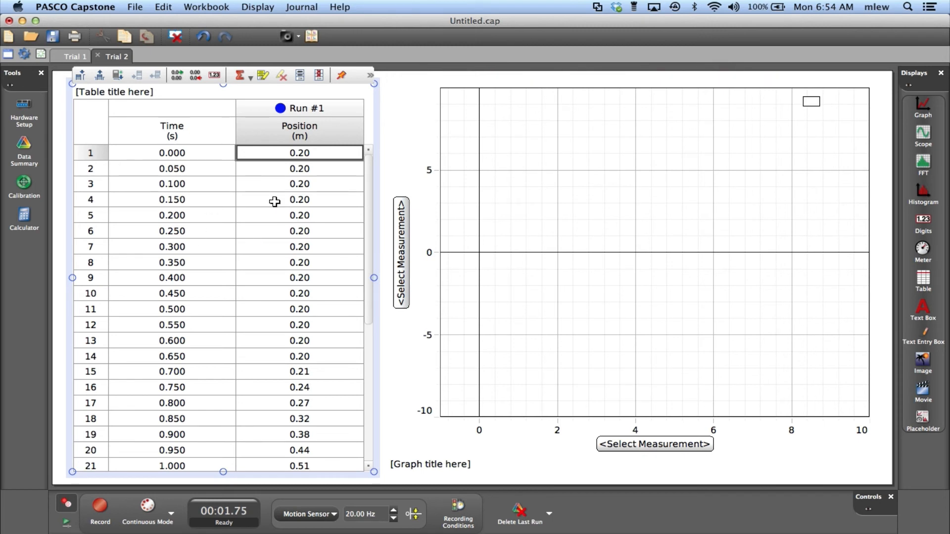
click(299, 131)
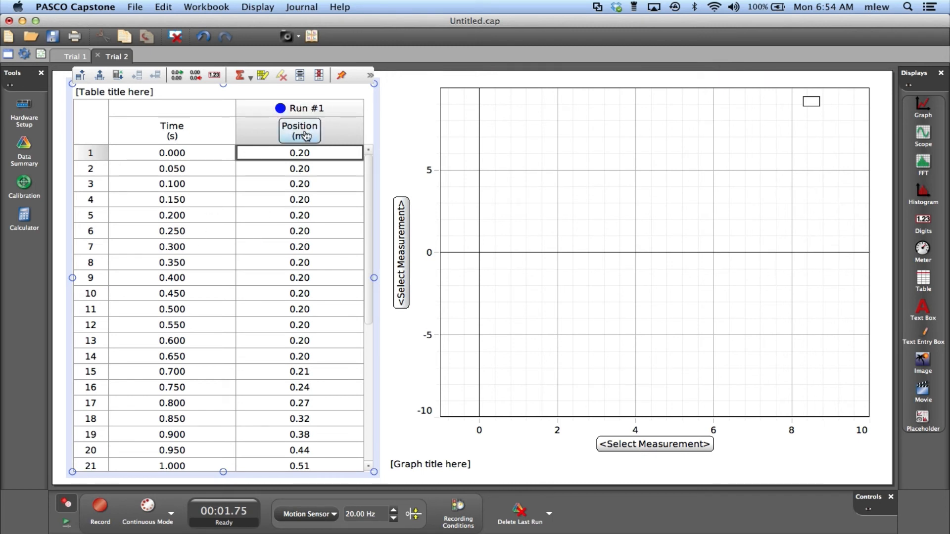
click(402, 252)
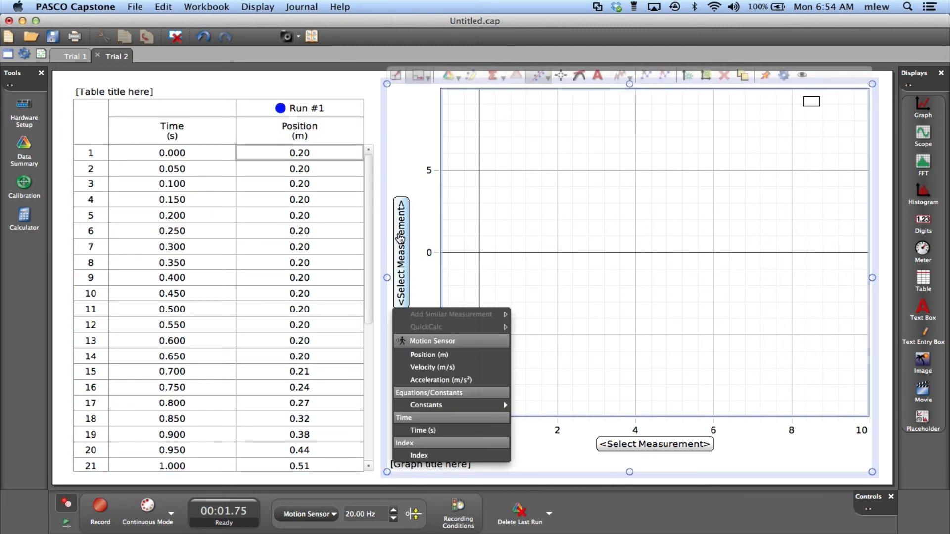
click(429, 354)
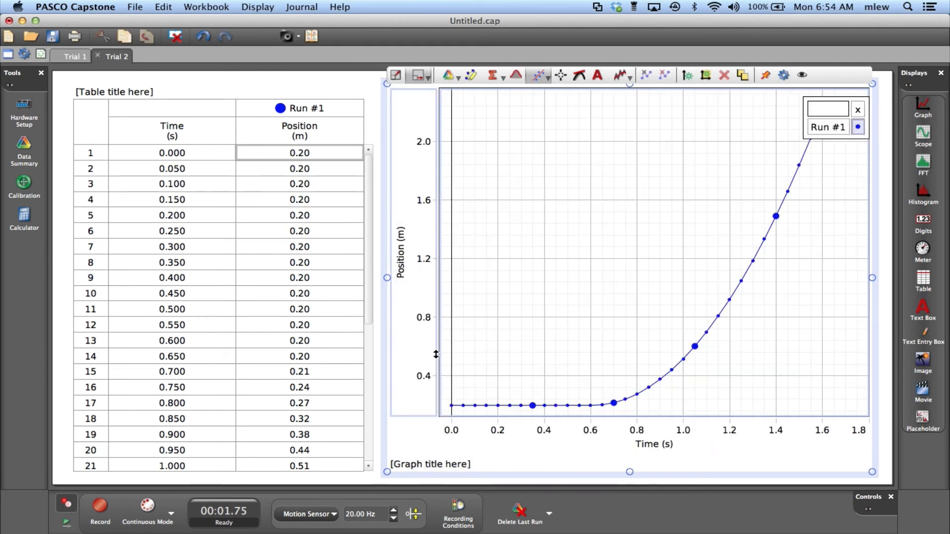
click(402, 260)
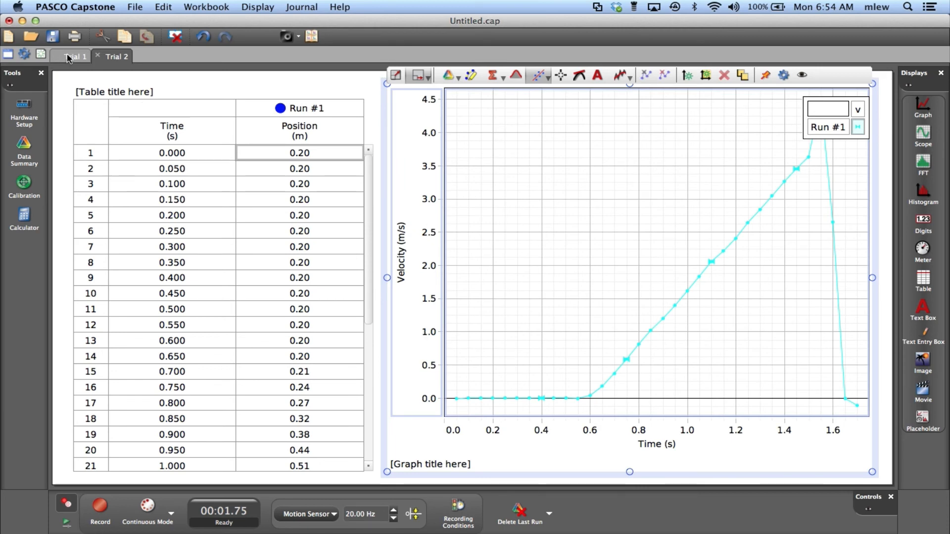
Delete the Trial 2 page so only Trial 1 remains
click(113, 55)
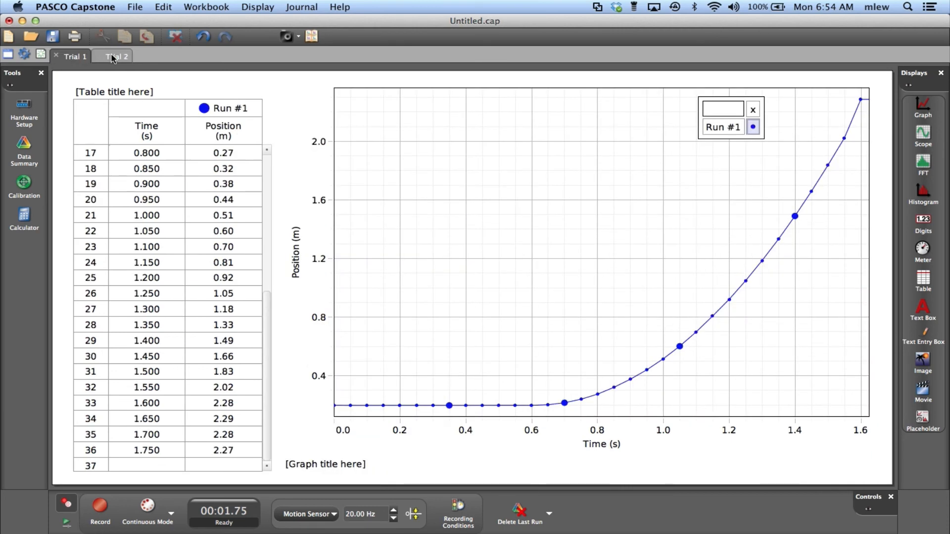
click(117, 55)
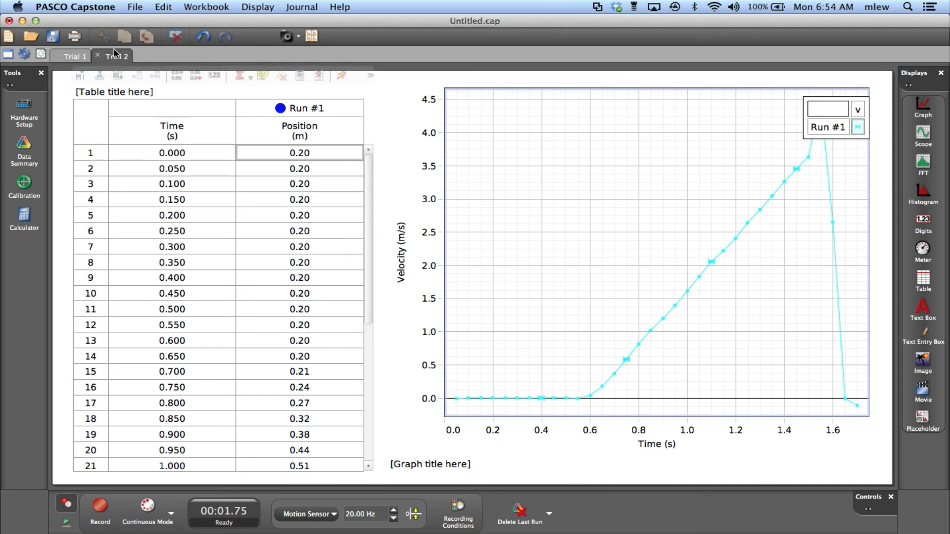
mouse_move(99, 57)
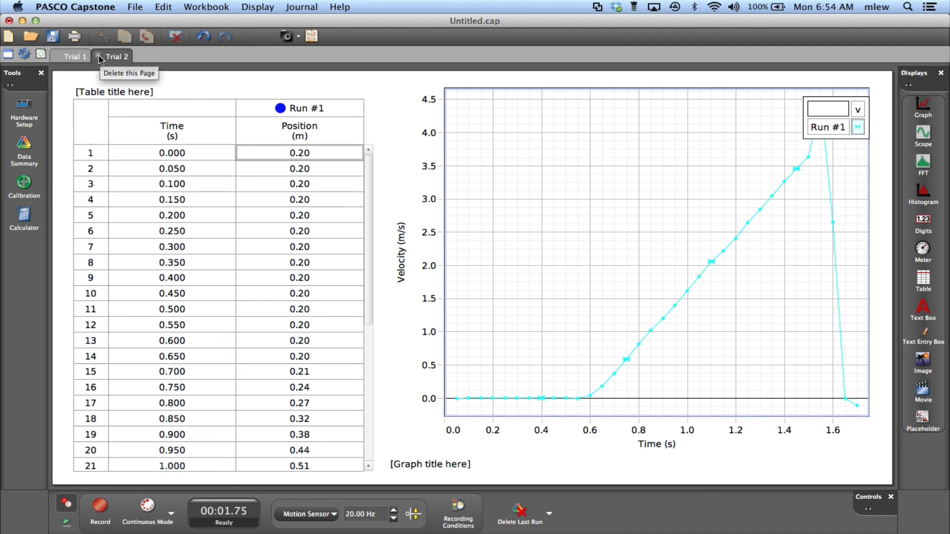
click(69, 56)
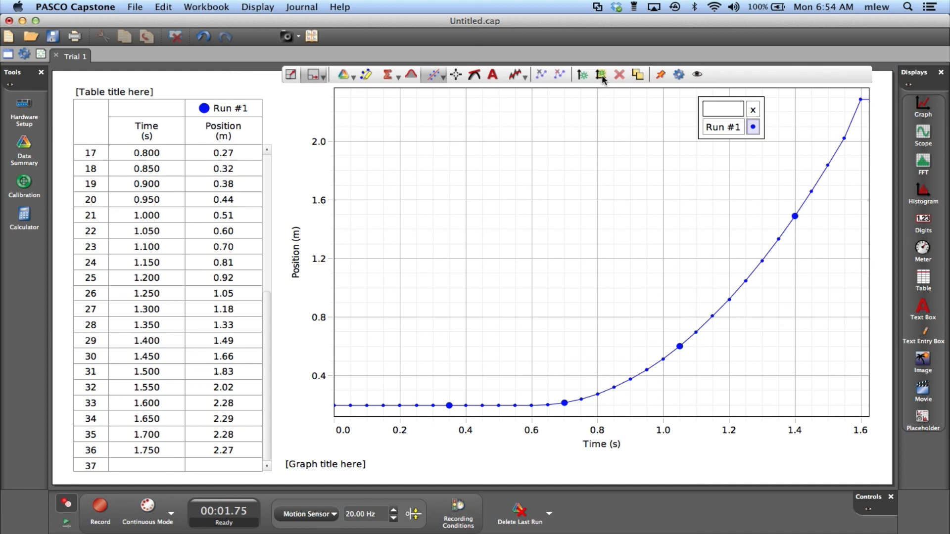
mouse_move(599, 79)
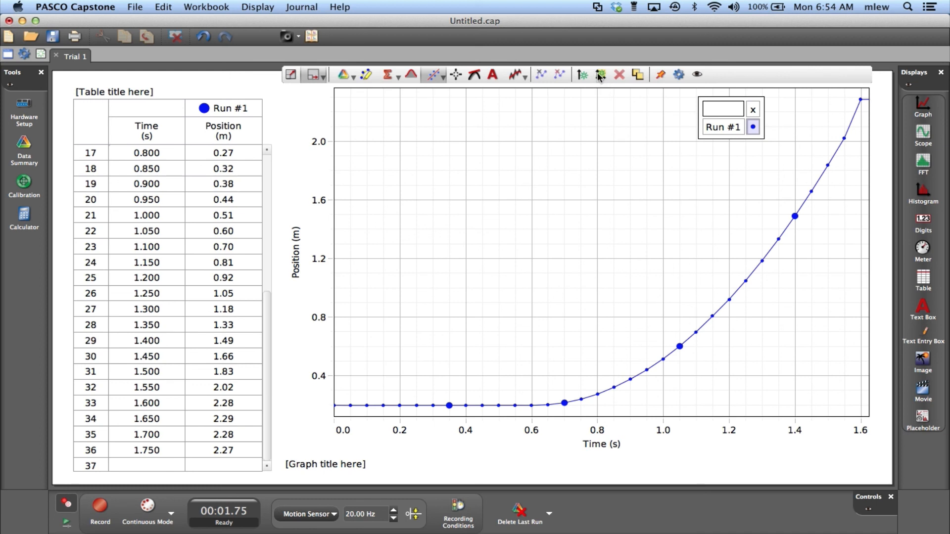